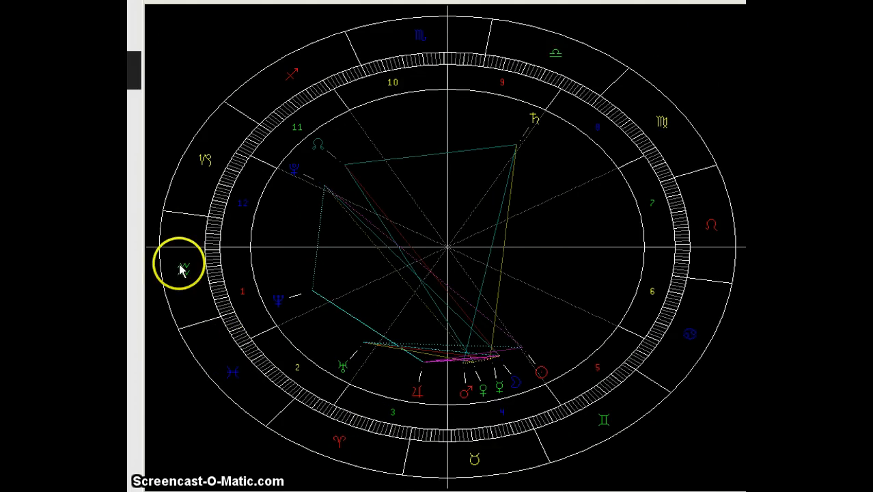
{"action": "mouse_move", "coordinate": [472, 254]}
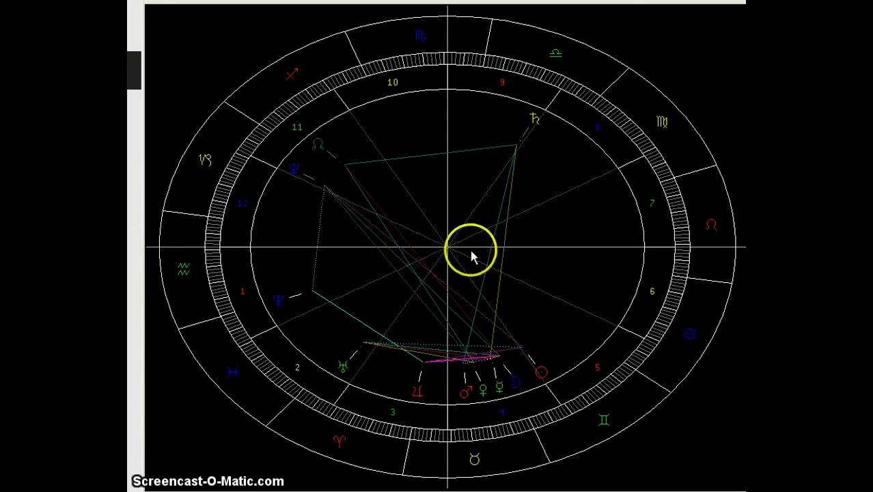
{"action": "mouse_move", "coordinate": [713, 238]}
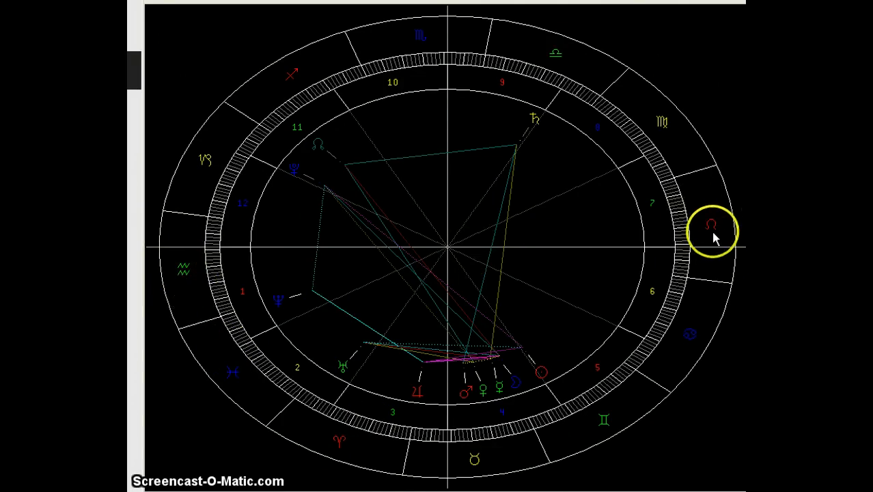
{"action": "mouse_move", "coordinate": [205, 277]}
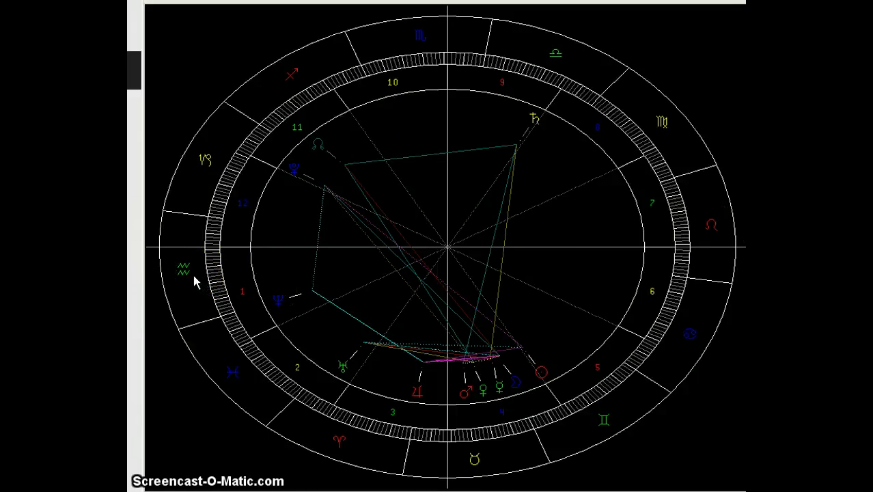
{"action": "mouse_move", "coordinate": [711, 256]}
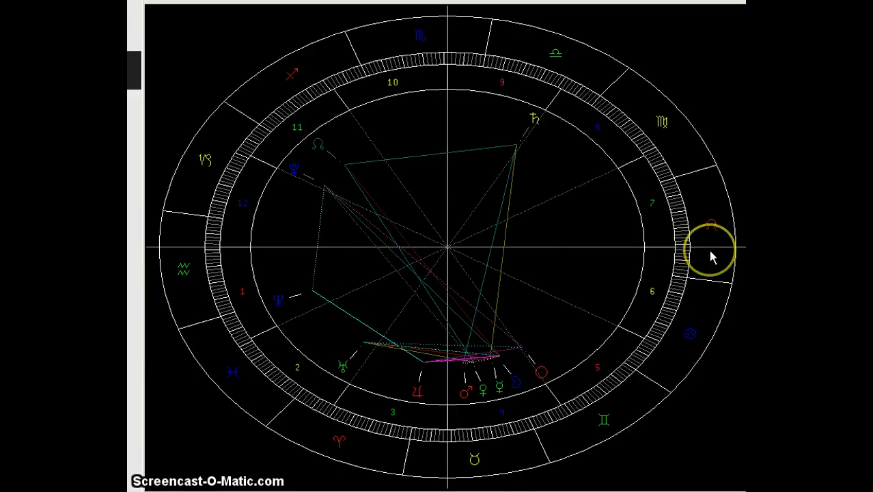